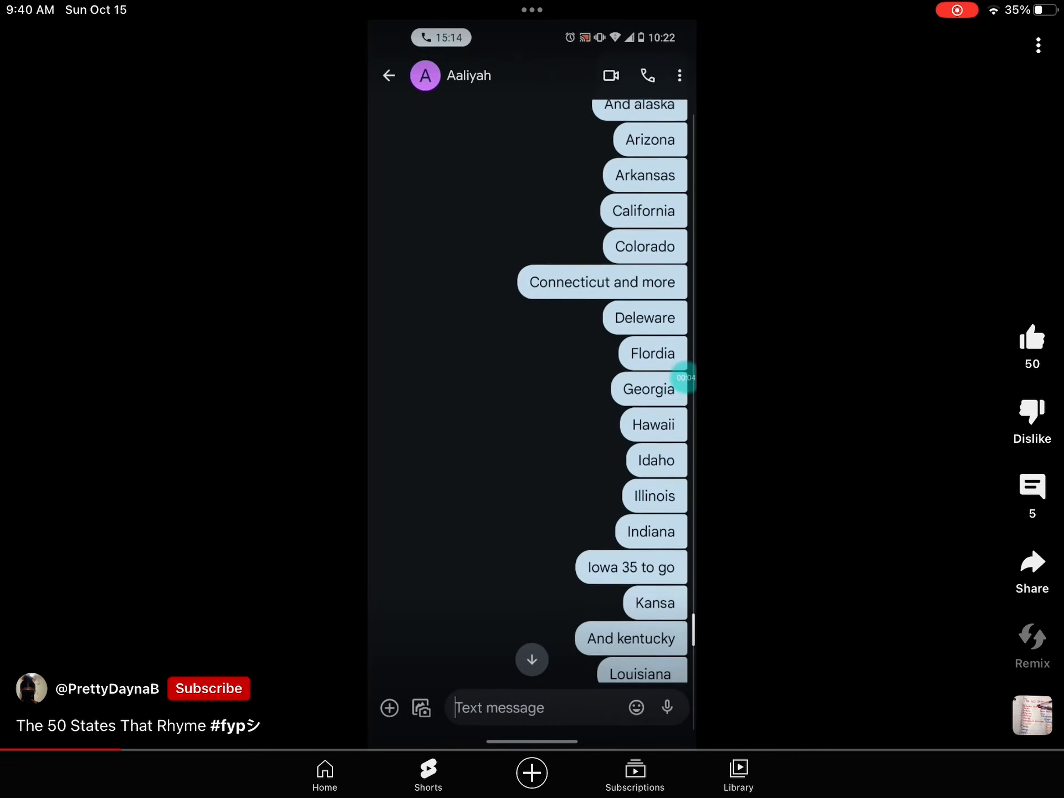
{"action": "scroll", "scroll_direction": "down", "scroll_amount": 3}
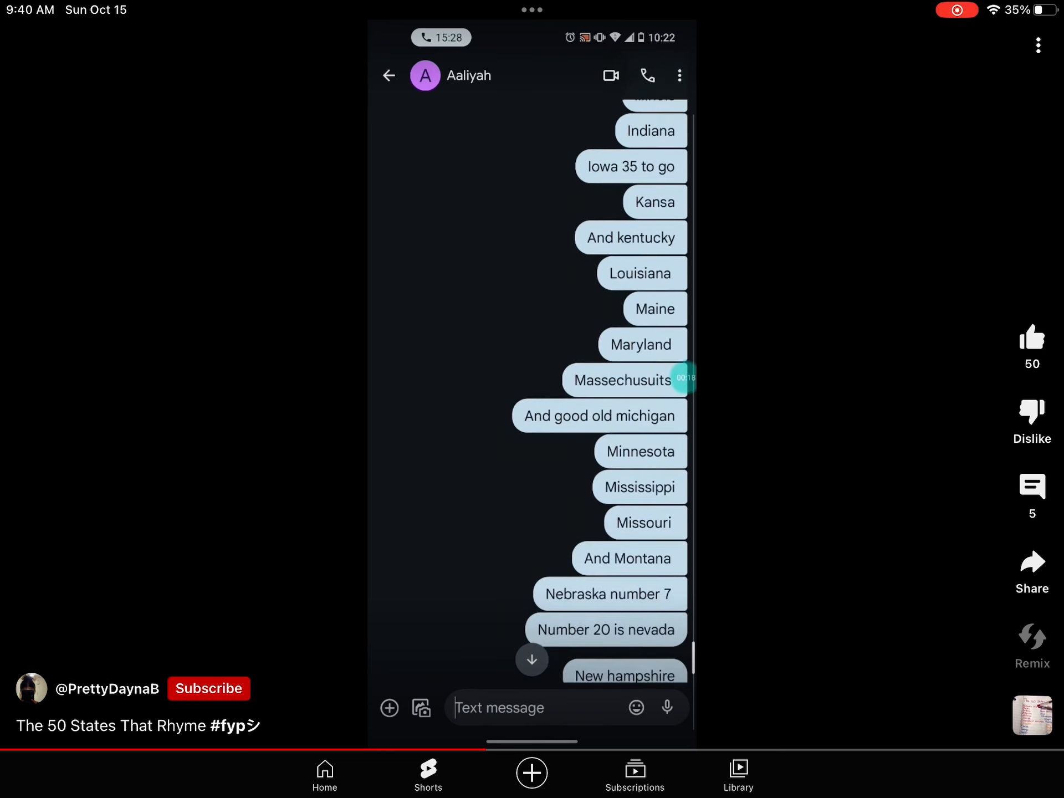
{"action": "scroll", "scroll_direction": "down", "scroll_amount": 3}
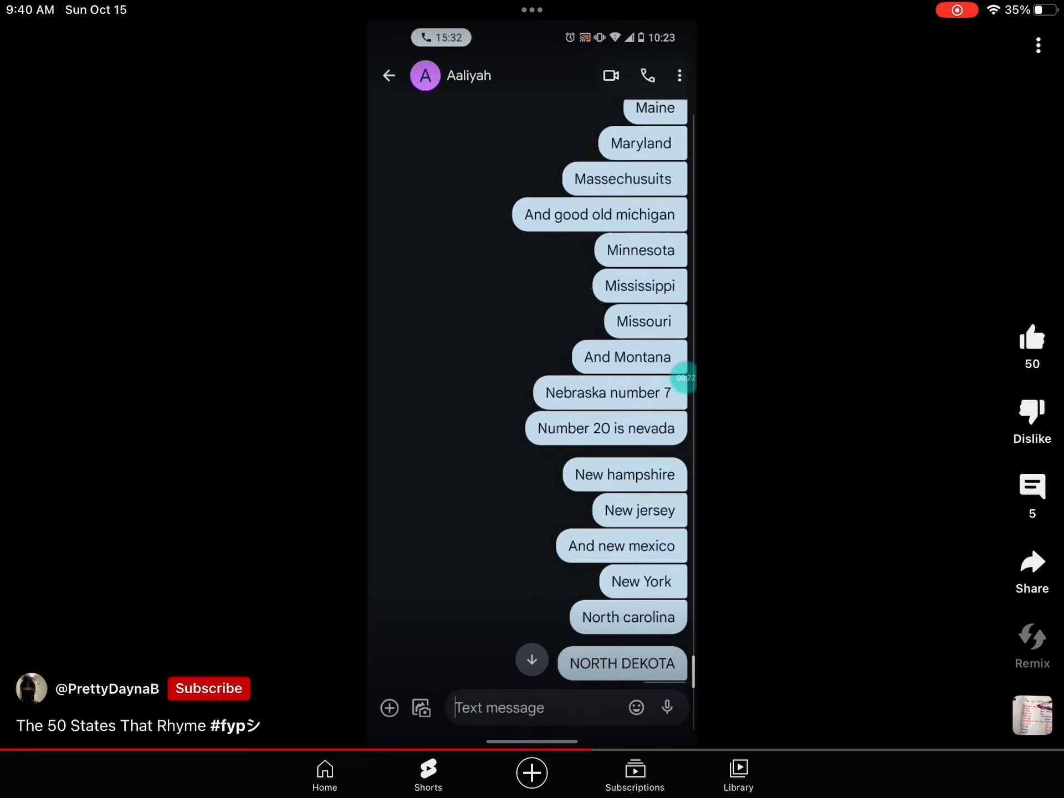
{"action": "scroll", "scroll_direction": "down", "scroll_amount": 3}
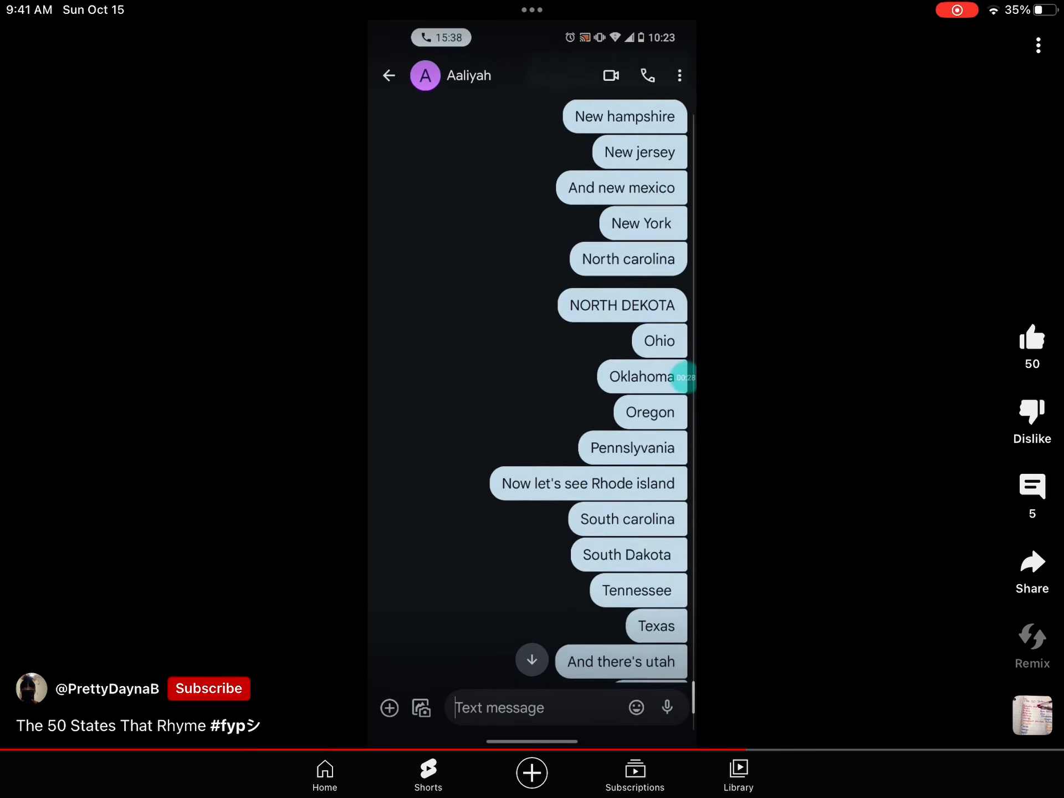
{"action": "scroll", "scroll_direction": "down", "scroll_amount": 3}
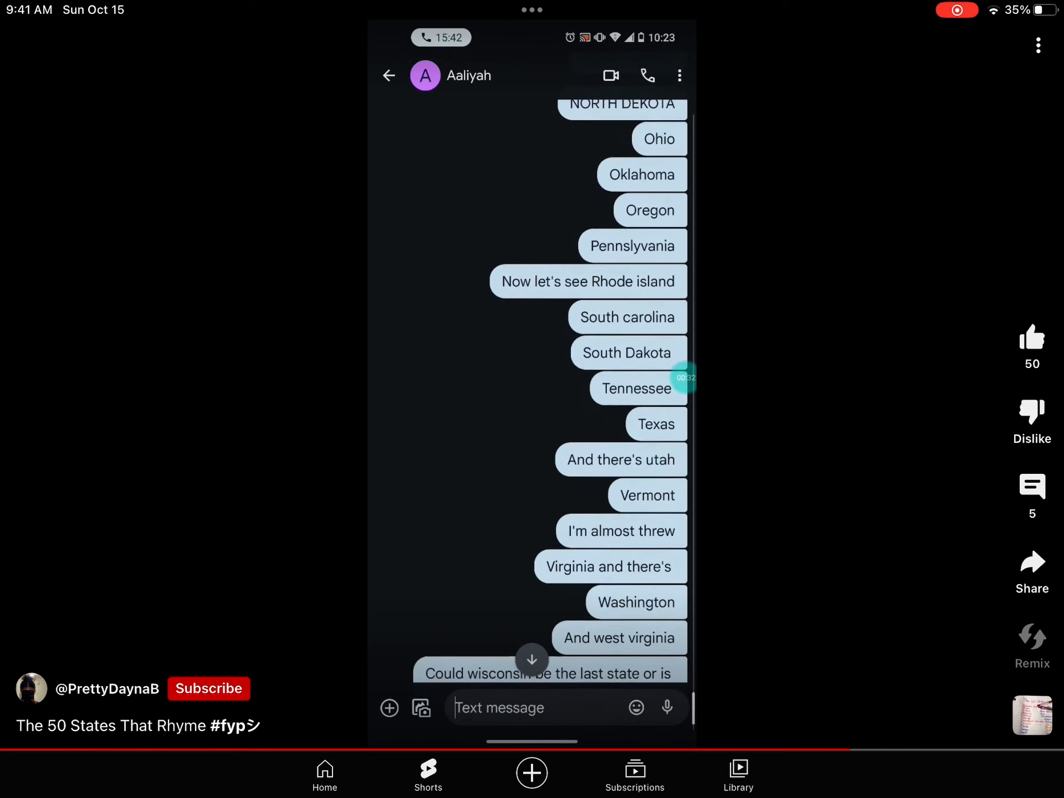
{"action": "scroll", "scroll_direction": "down", "scroll_amount": 3}
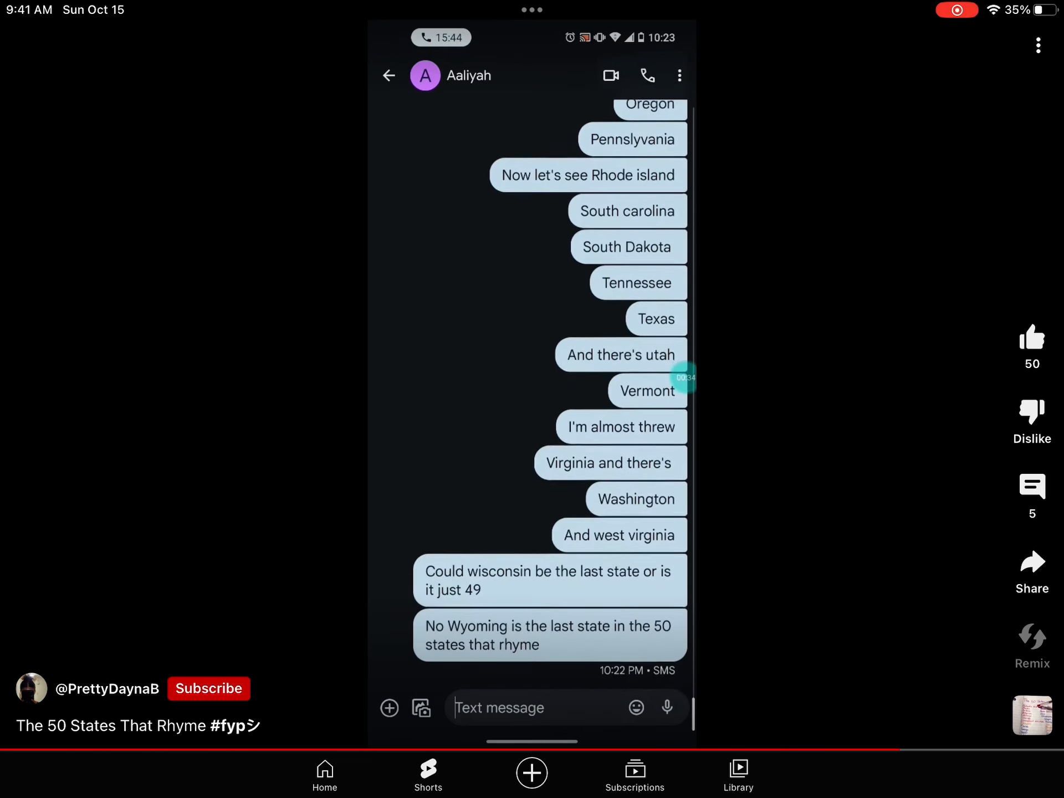